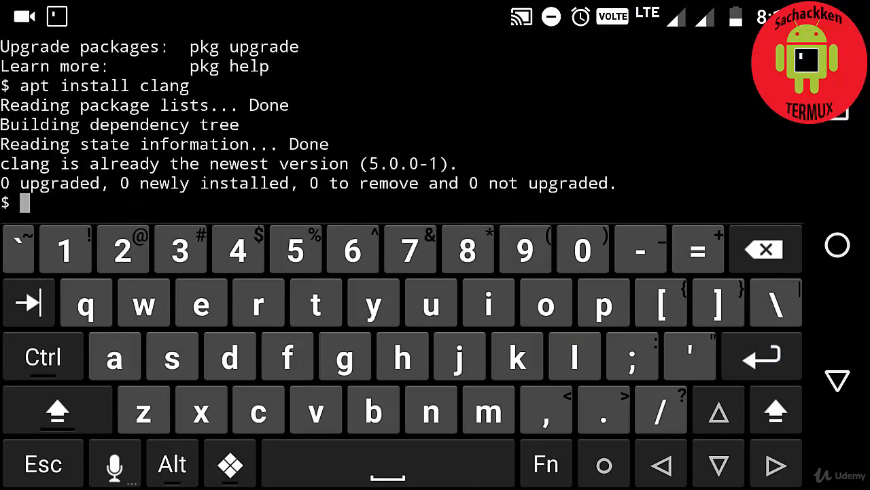
# Run 'apt install nano'; nano is reported already at the newest version 2.9.1
pyautogui.write('apt')
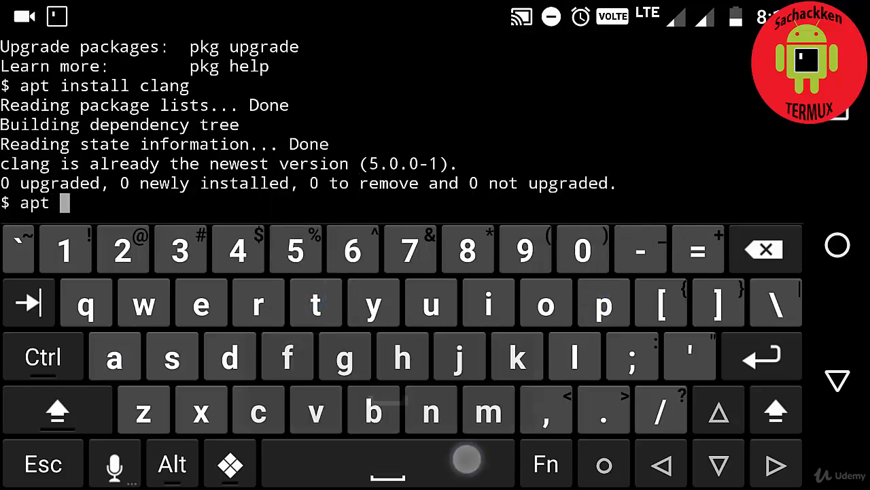
pyautogui.click(172, 356)
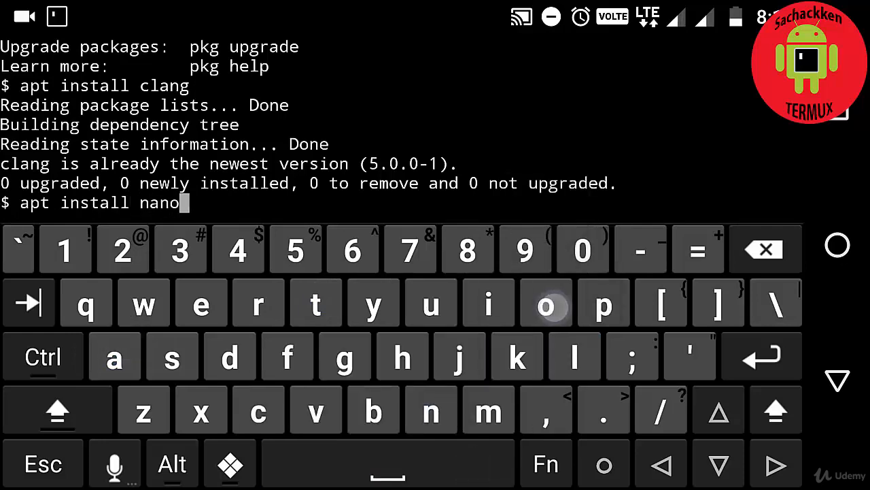
pyautogui.click(546, 304)
pyautogui.write('nano n')
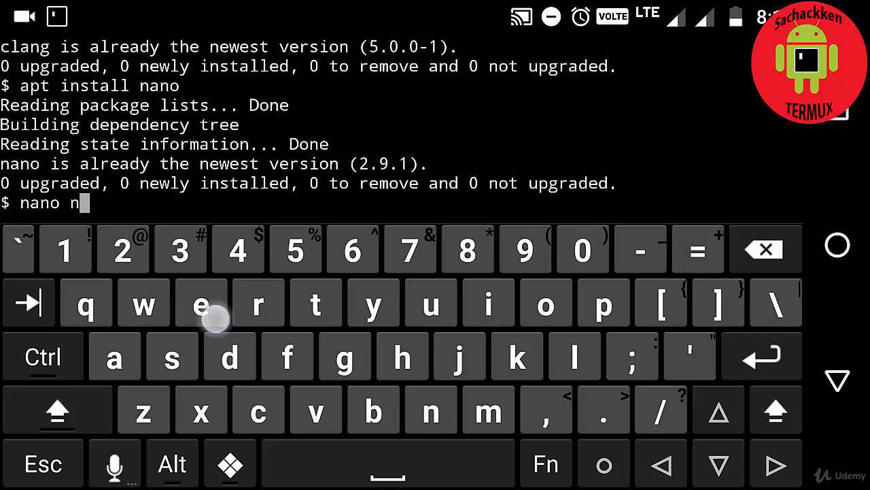
# Finish 'nano new.c' and open the new empty file new.c in nano
pyautogui.click(258, 409)
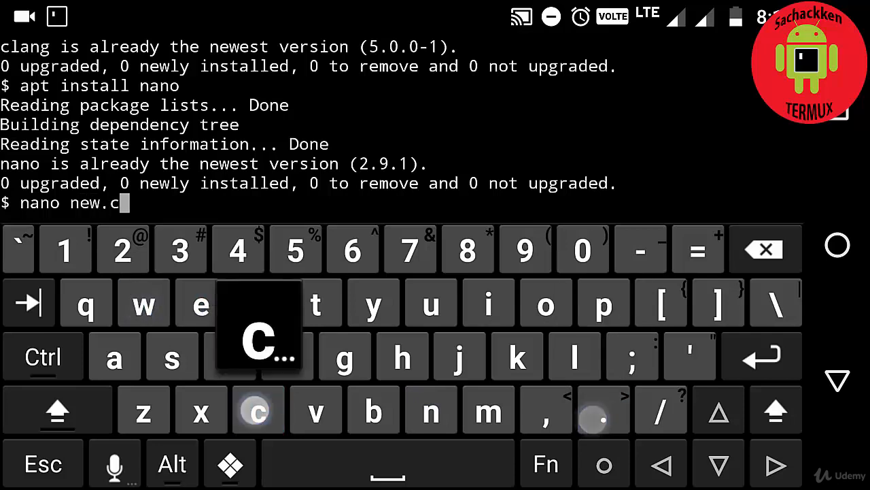
pyautogui.click(258, 411)
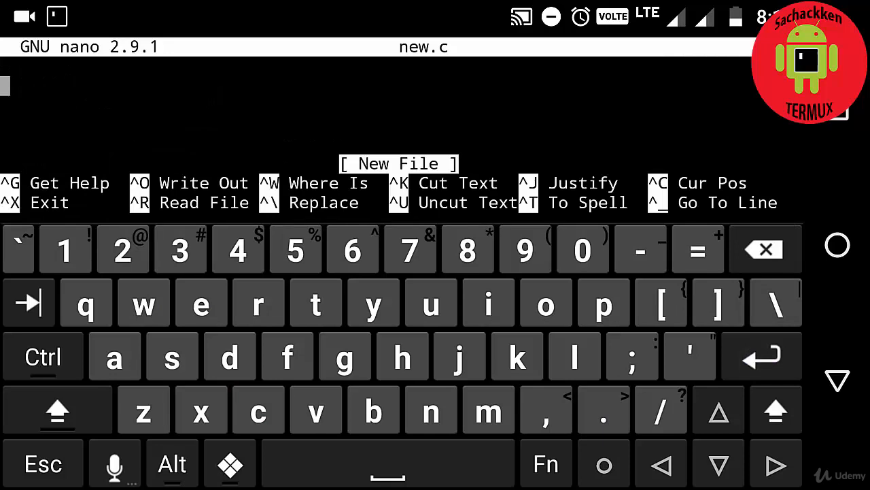
pyautogui.click(574, 170)
pyautogui.write('clang new')
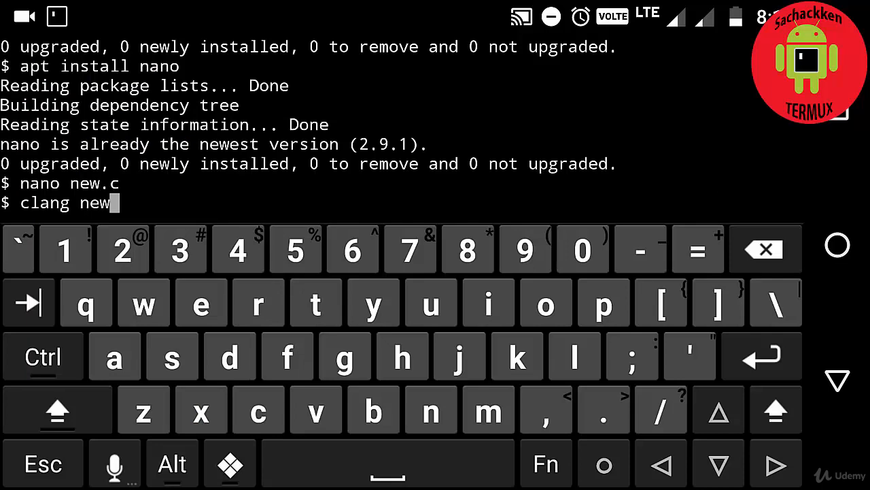
# Compile with 'clang new.c', list files showing a.out, and enter './a.out' to run it
pyautogui.write('.c')
pyautogui.write('./a')
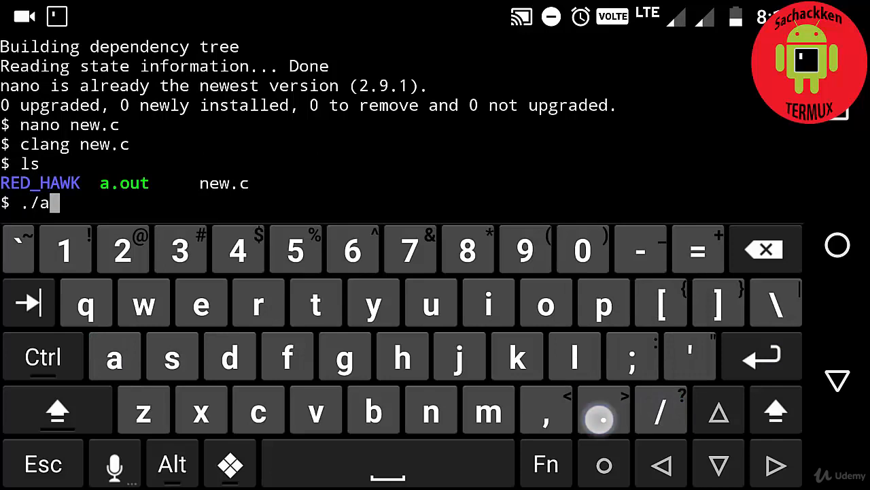
pyautogui.write('out')
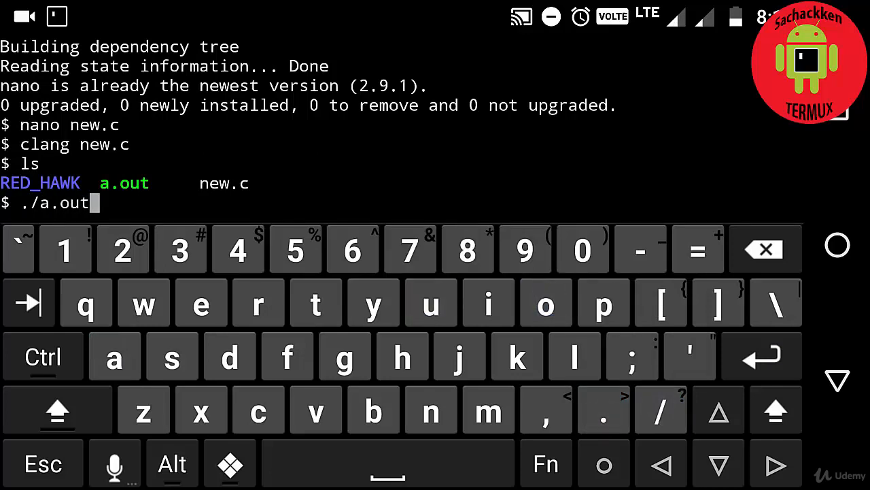